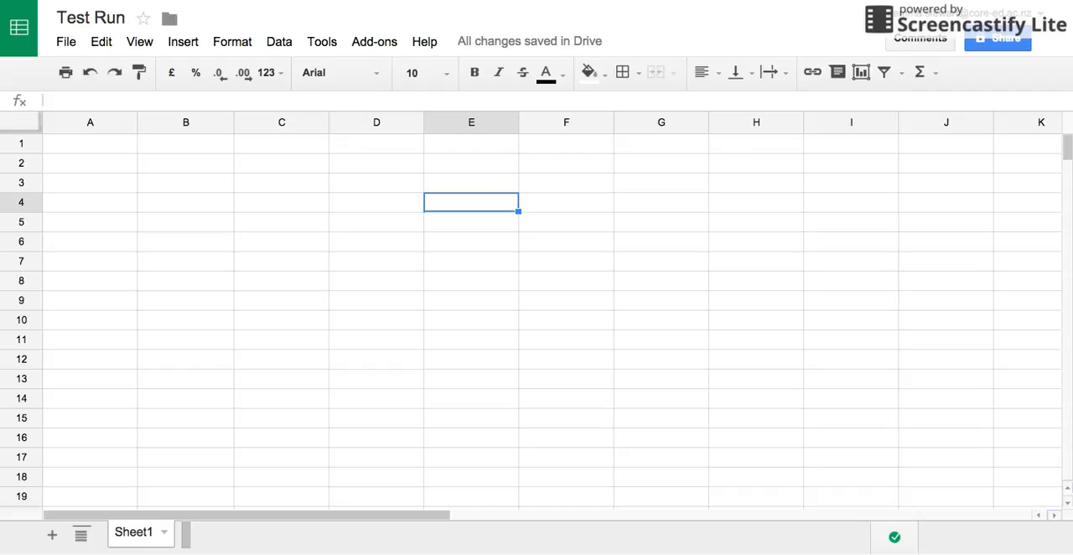
mouse_move(233, 131)
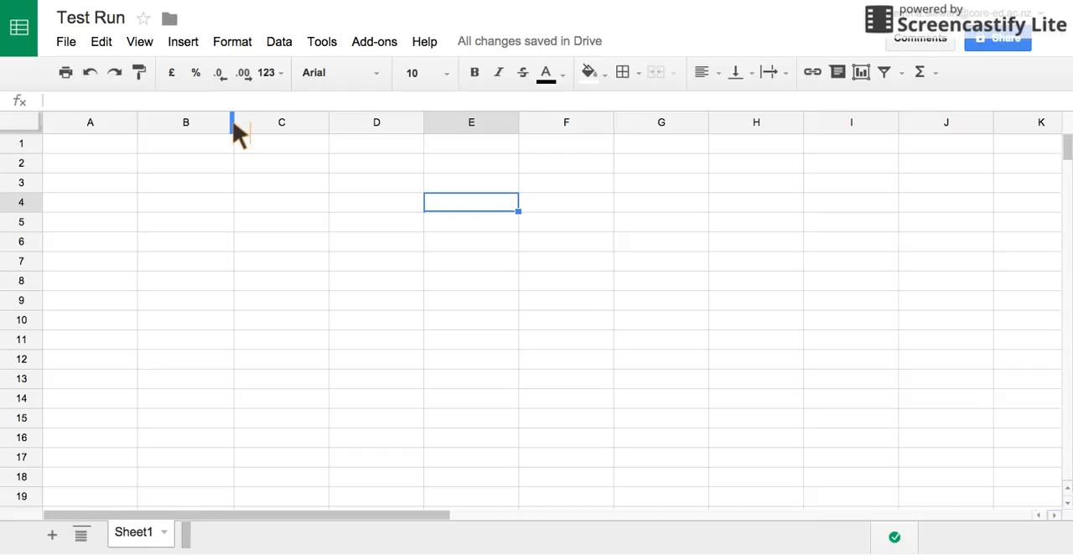